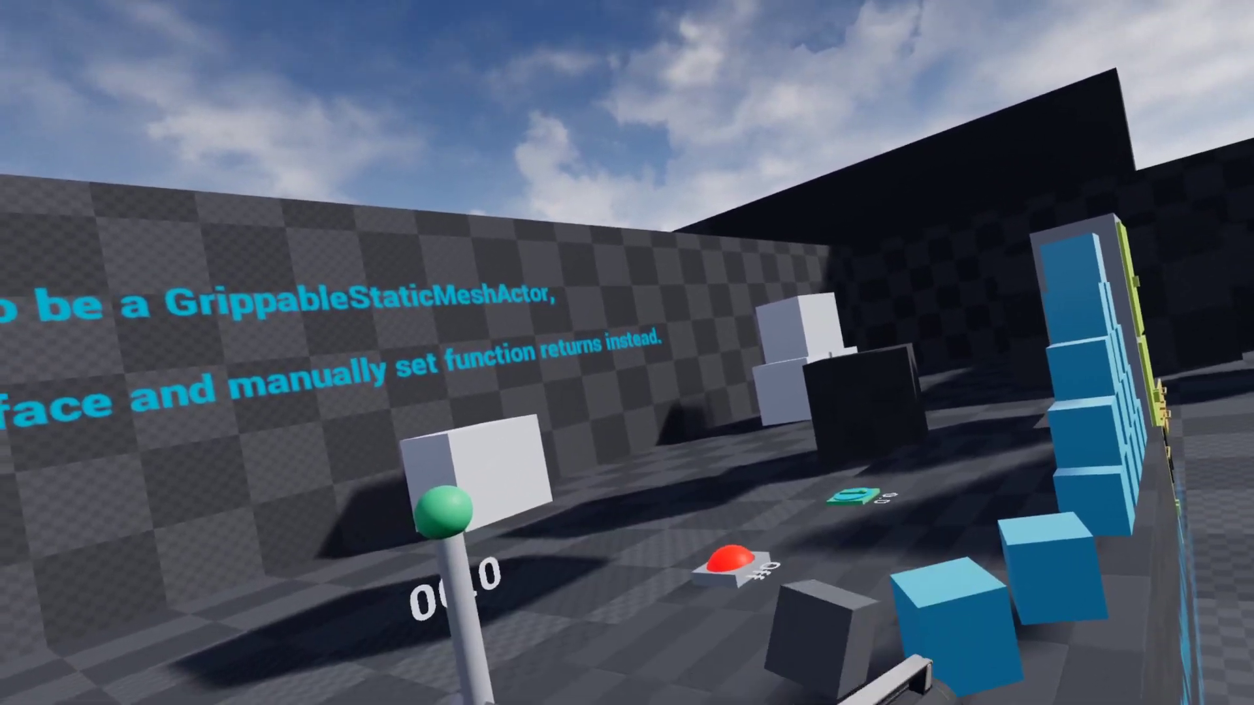
{"action": "mouse_move", "coordinate": [627, 353]}
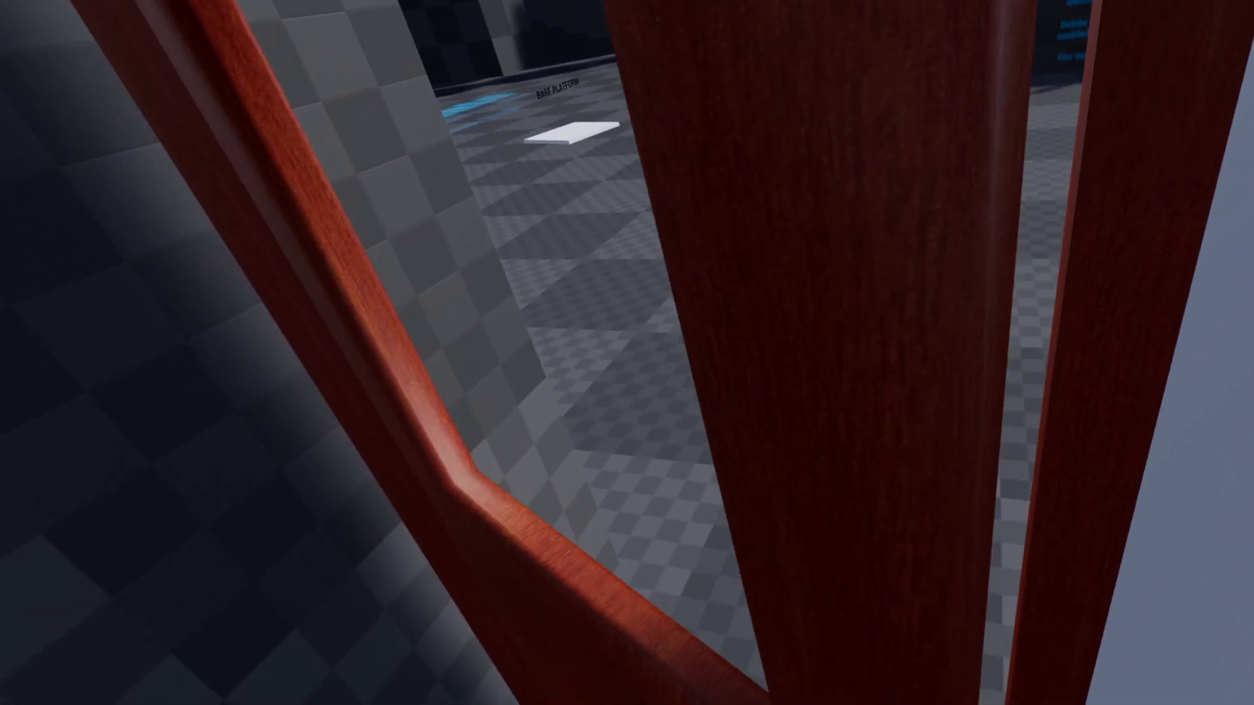
{"action": "mouse_move", "coordinate": [627, 353]}
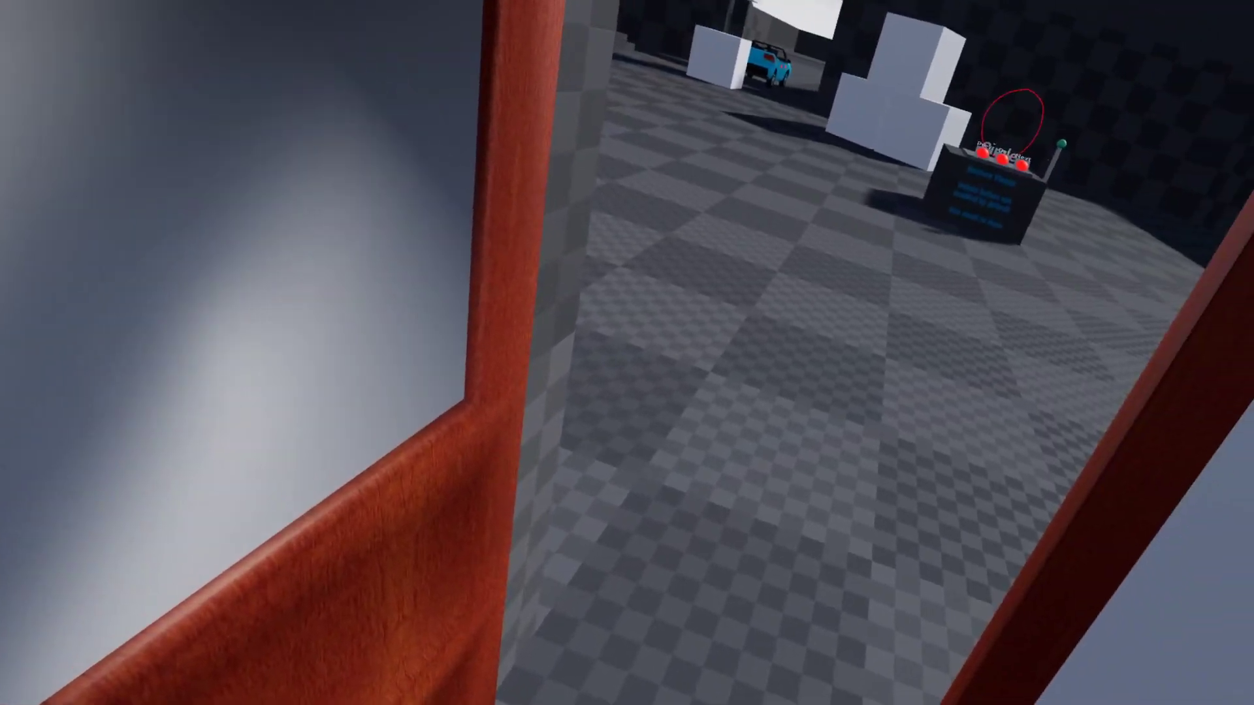